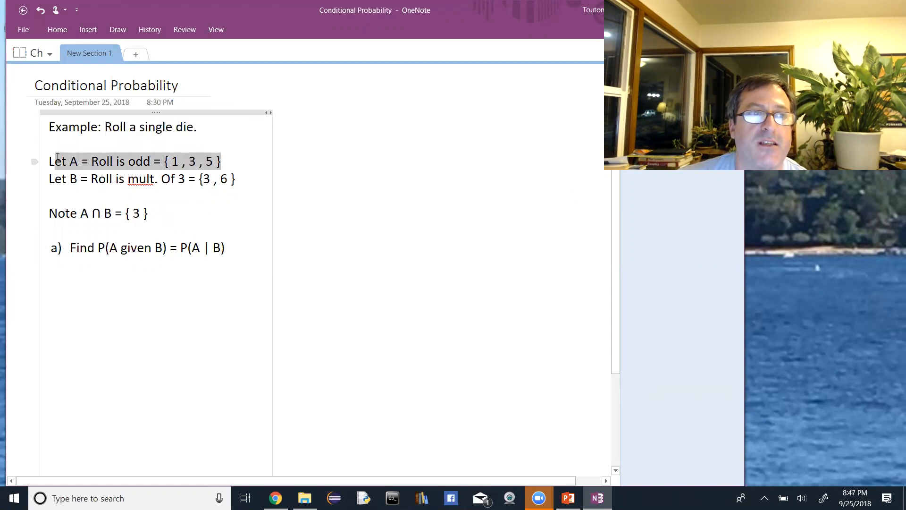
Tidy set B to '{3, 6}' and add a colon after 'Note'
left_click(151, 193)
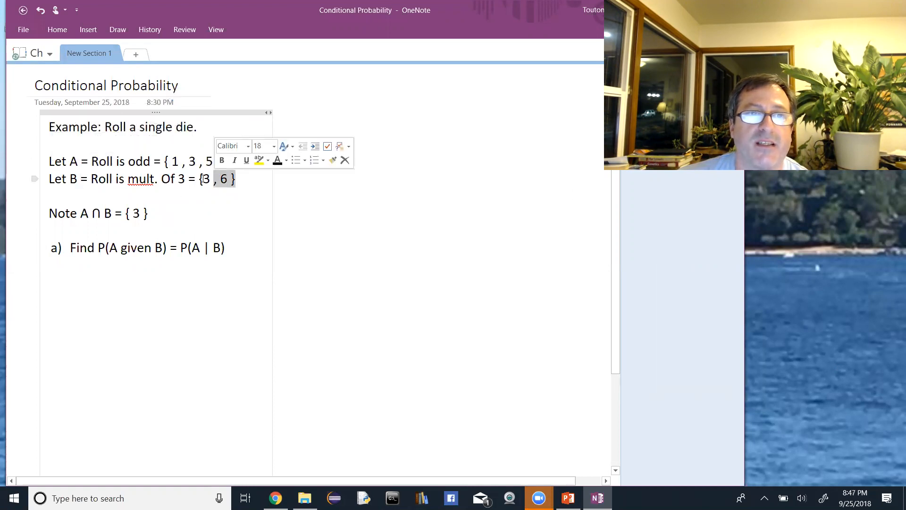
left_click(213, 187)
type(":")
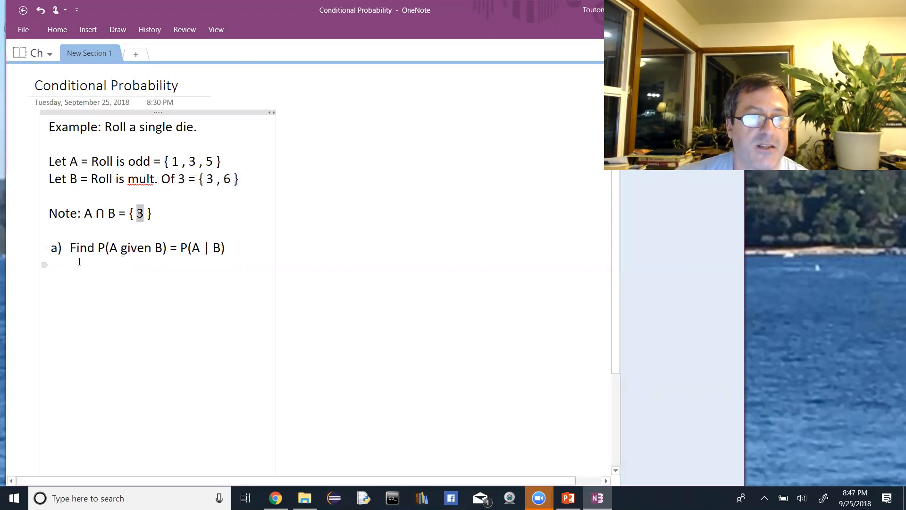
mouse_move(167, 263)
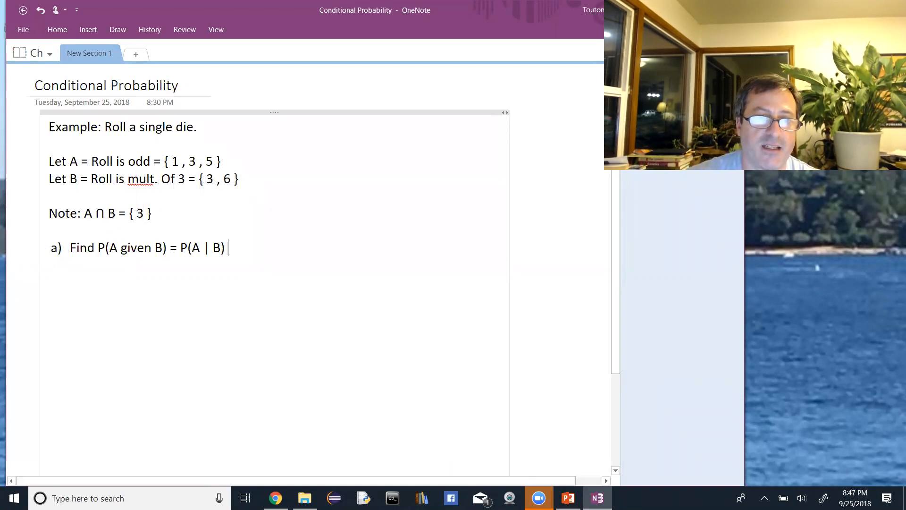
Append '=' to P(A | B) and select the orange pen on the Draw tab
type("=")
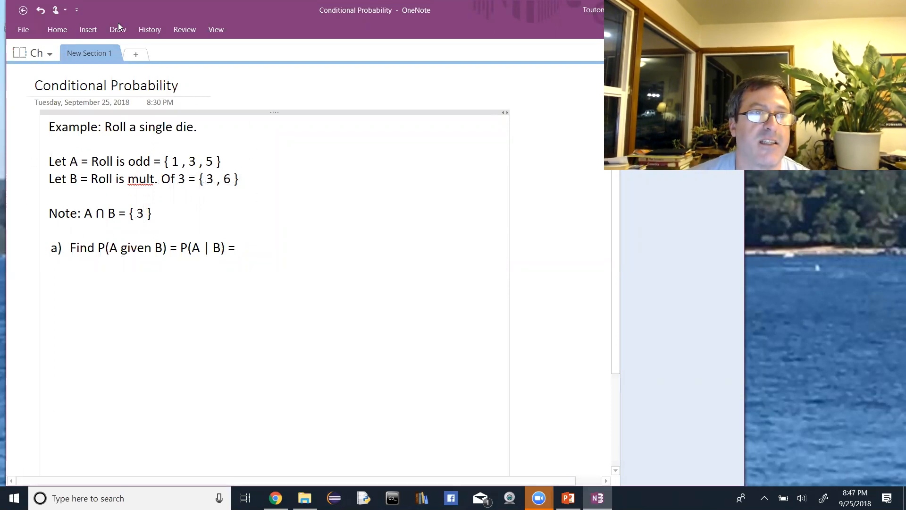
left_click(117, 29)
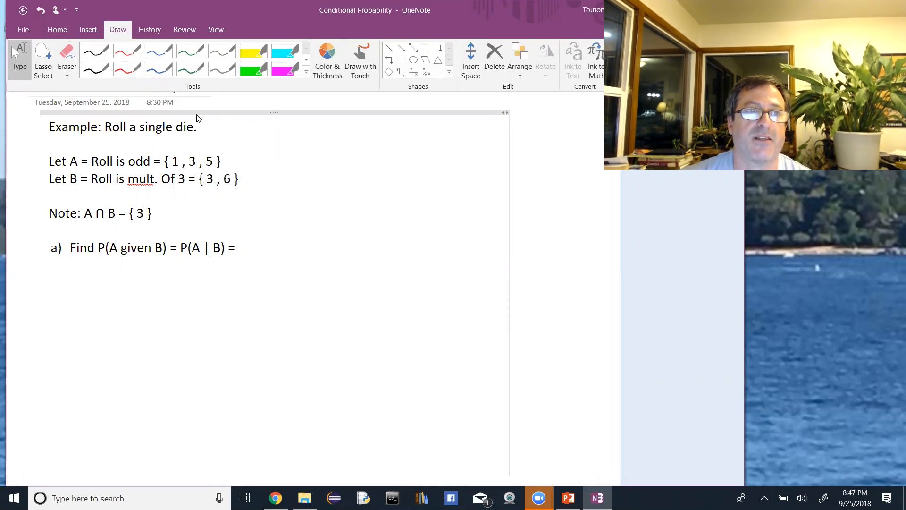
left_click(327, 57)
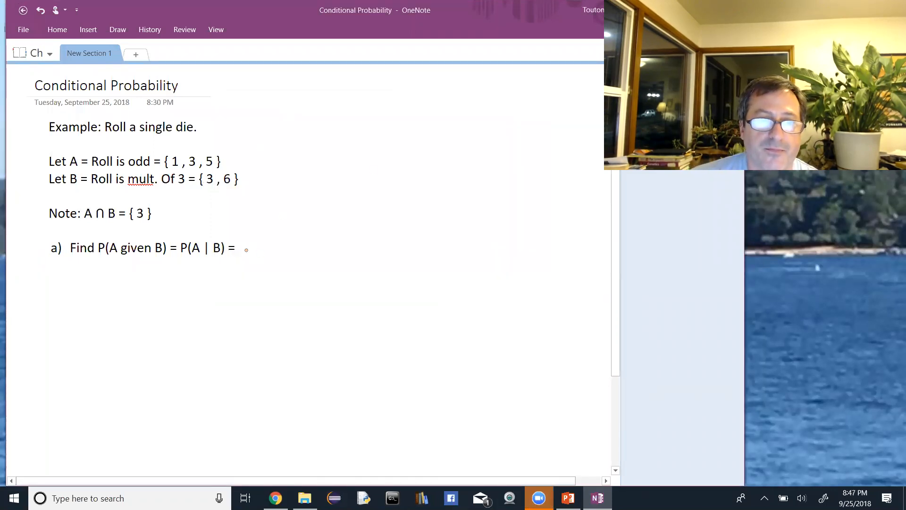
Handwrite the orange fraction bar with 2 below and 1 above after P(A | B) =
left_click_drag(247, 249, 338, 248)
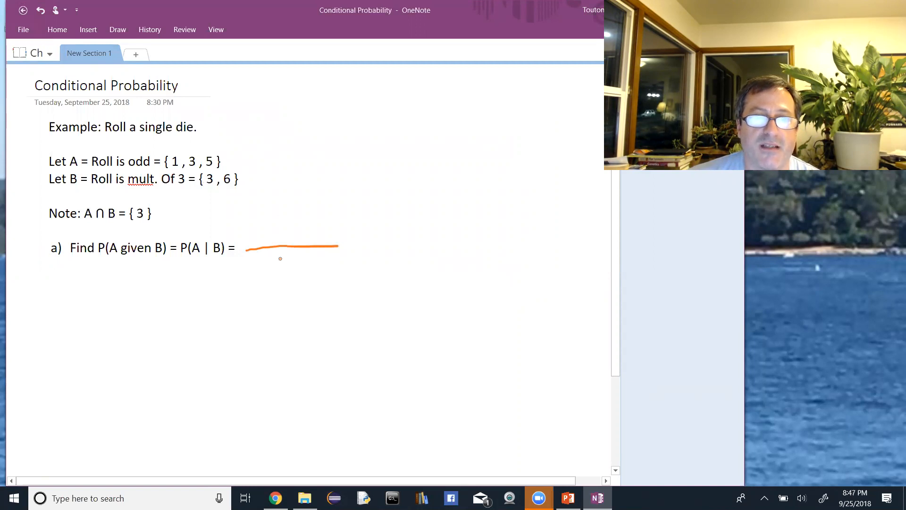
left_click_drag(283, 254, 298, 286)
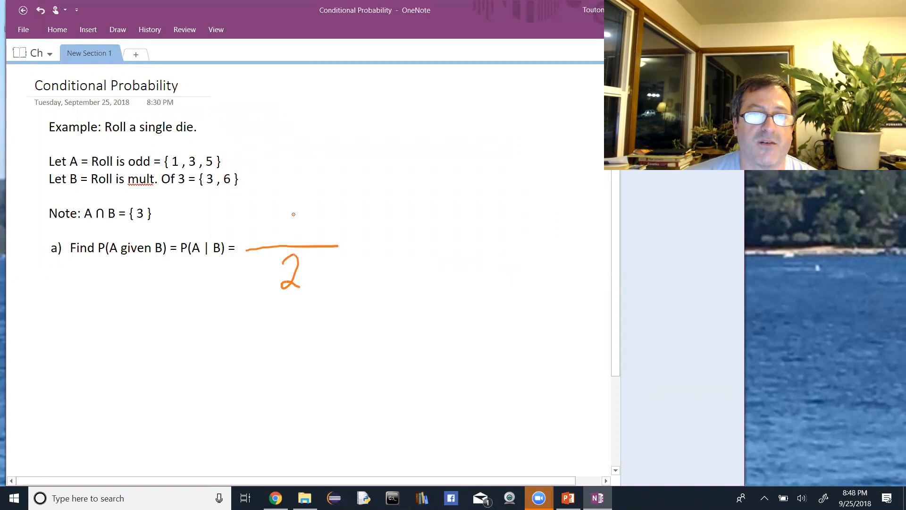
left_click_drag(292, 219, 292, 240)
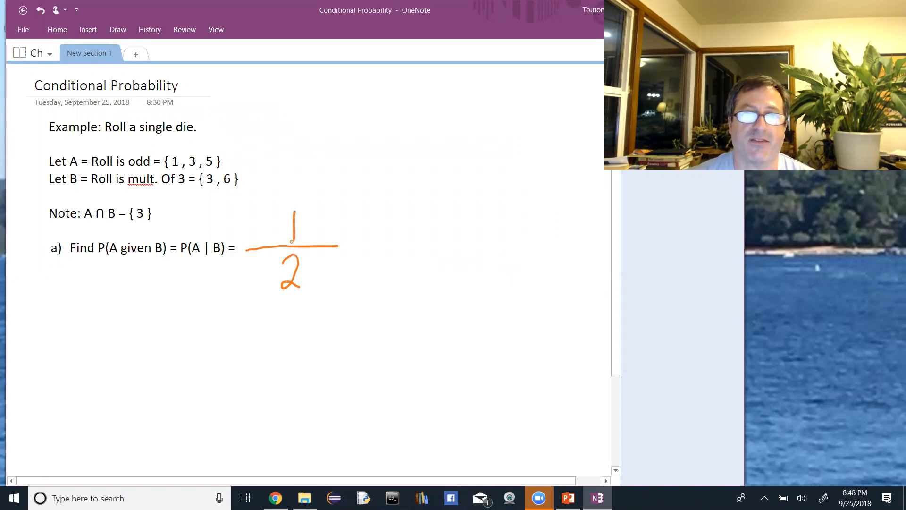
Scroll down the page to the area below part a for part b)
scroll("down", 3)
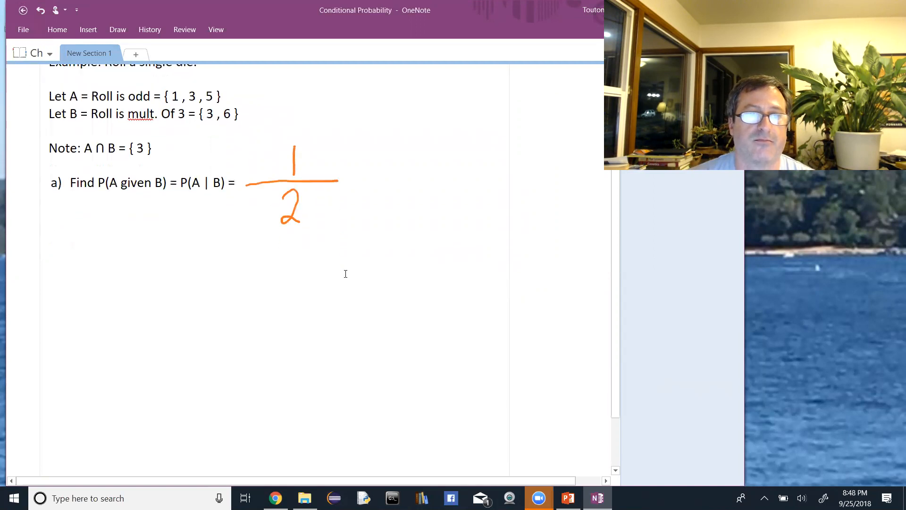
scroll("down", 3)
type("b) Find P(B given A) = P(B | A)")
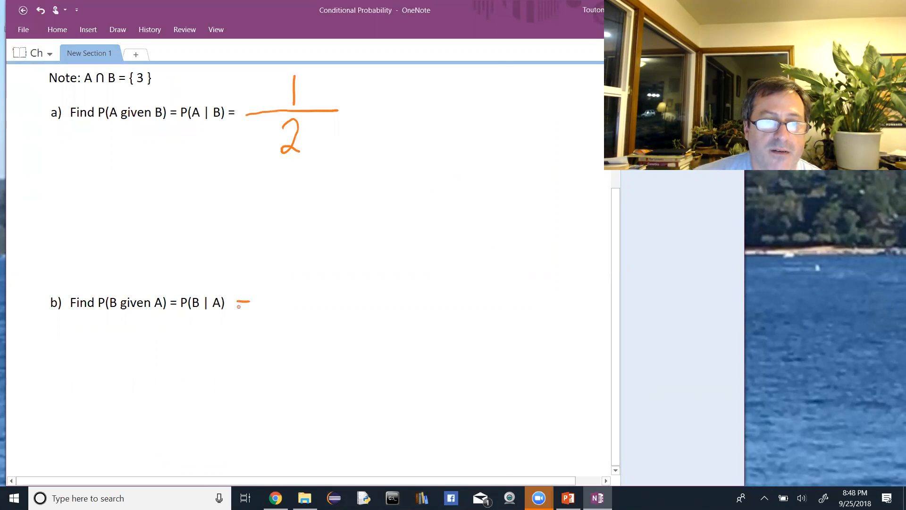
Handwrite '= #(A∩B) / #A =' in orange ink after P(B | A)
left_click_drag(240, 301, 280, 306)
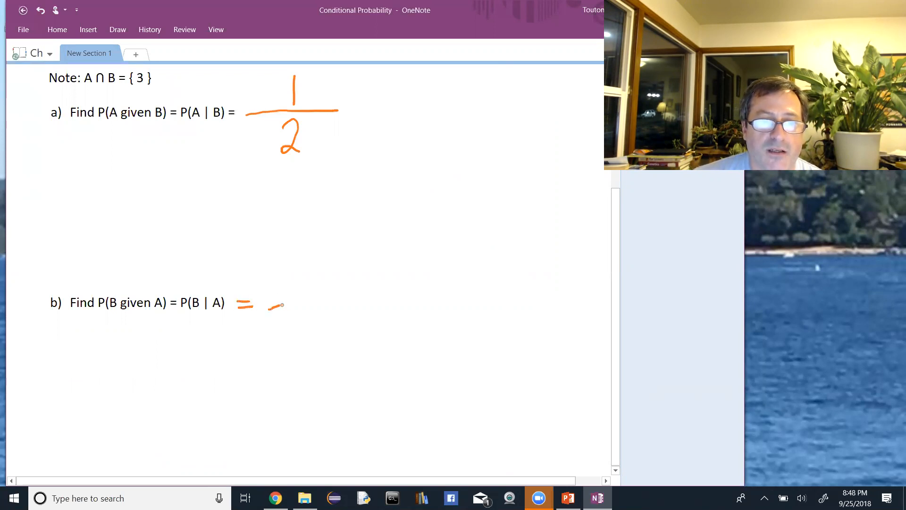
left_click_drag(272, 303, 422, 296)
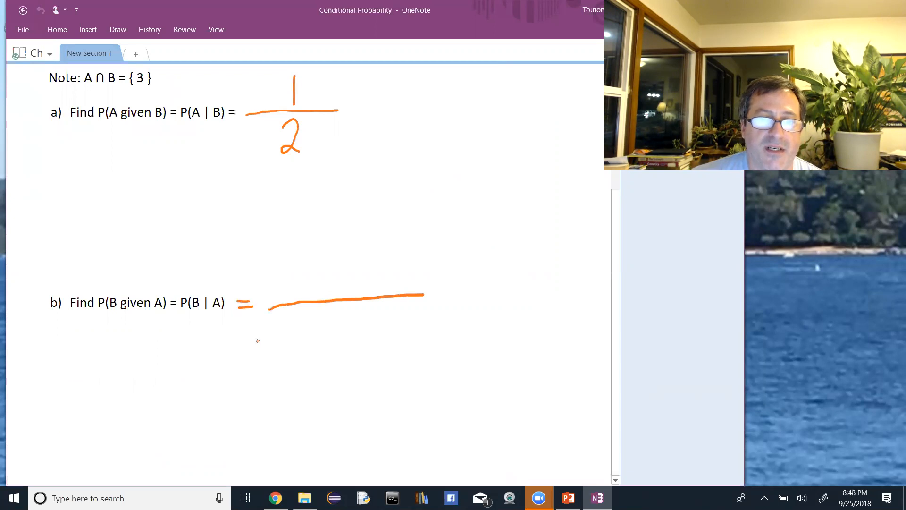
left_click_drag(288, 315, 298, 333)
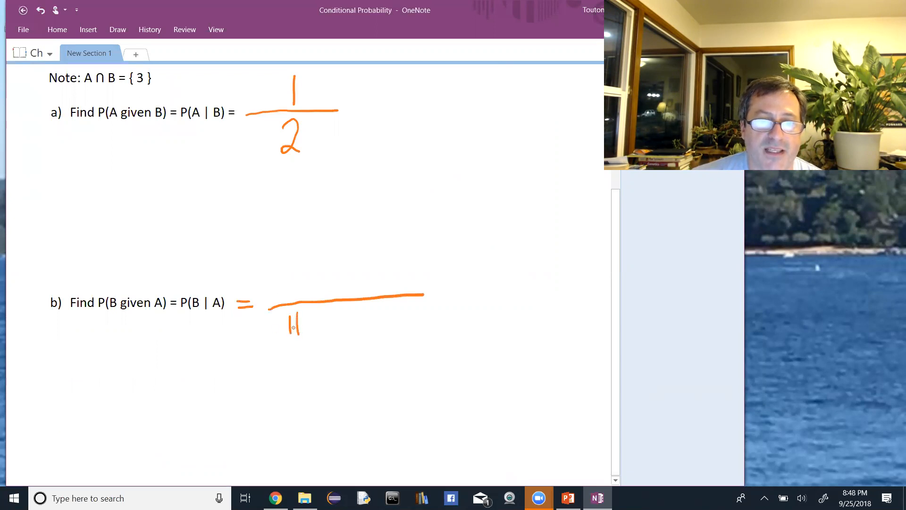
left_click_drag(284, 324, 301, 333)
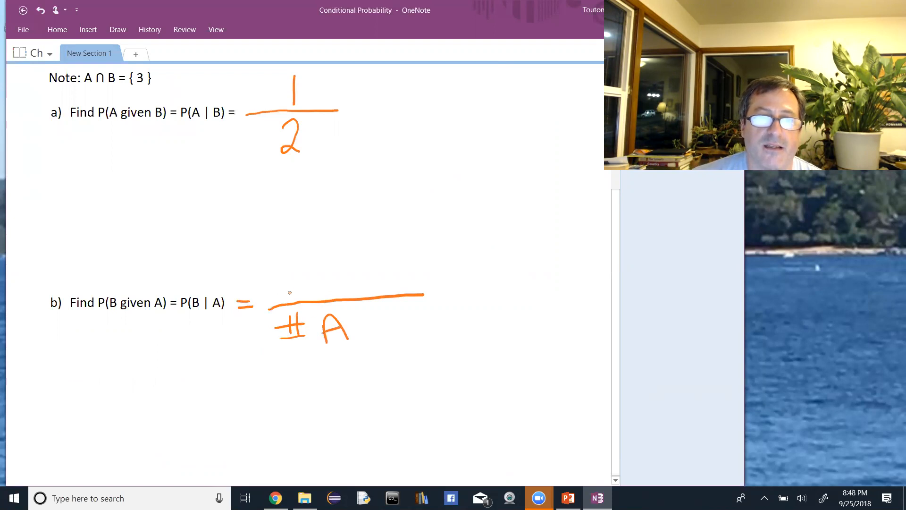
left_click_drag(287, 272, 295, 289)
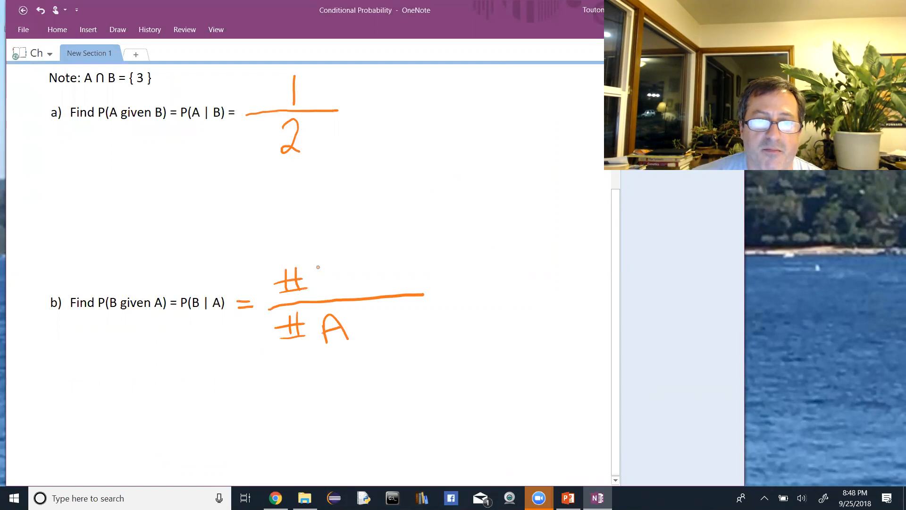
left_click_drag(318, 268, 347, 289)
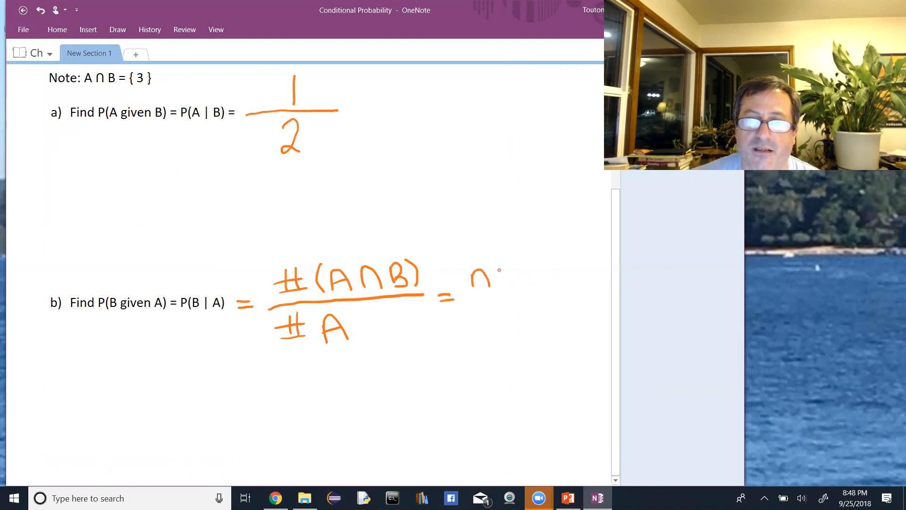
Handwrite n(A∩B) over n(A) in orange, then begin the next fraction below
left_click_drag(497, 275, 526, 283)
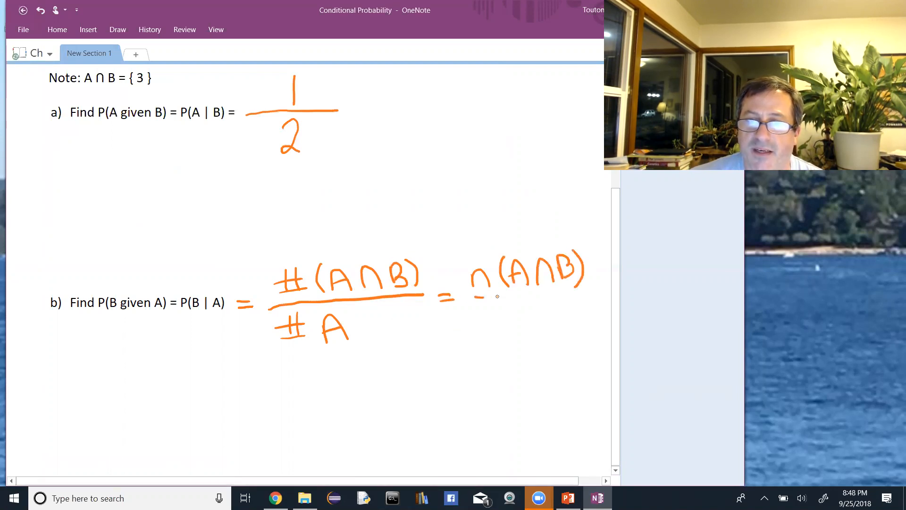
left_click_drag(477, 299, 590, 295)
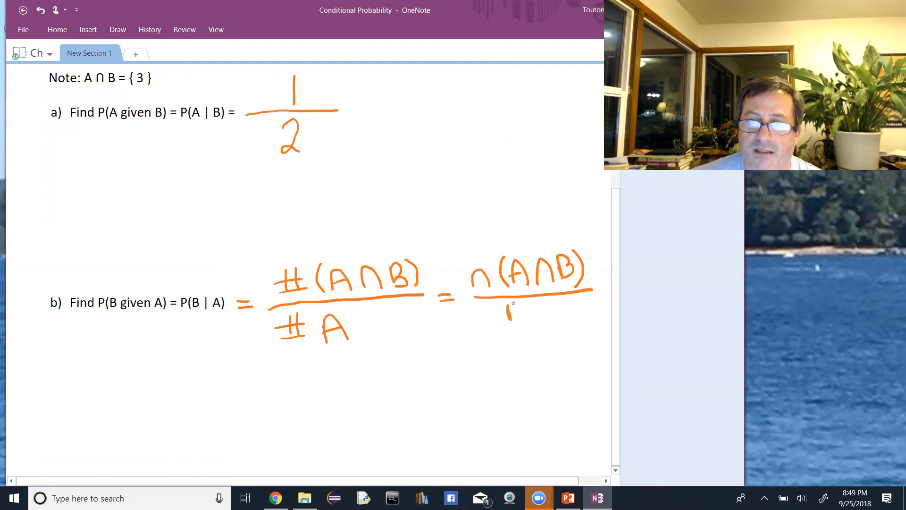
left_click_drag(509, 312, 555, 315)
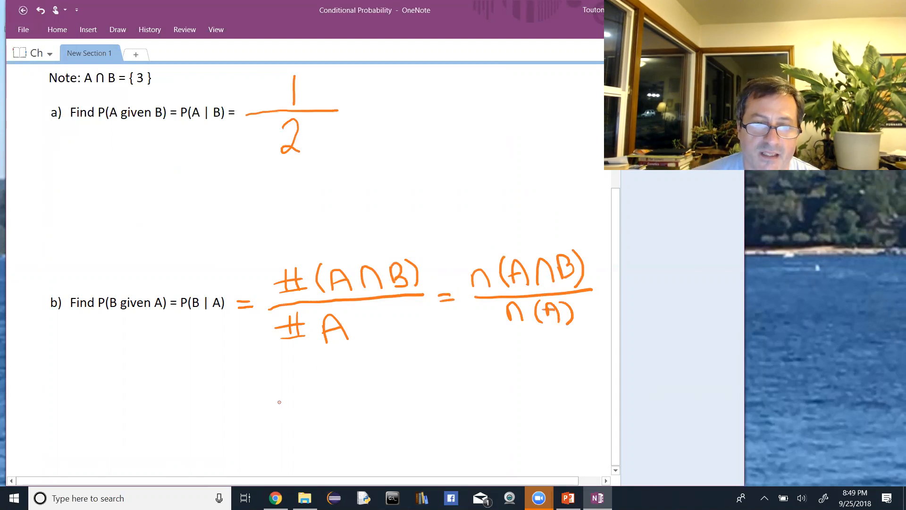
mouse_move(244, 409)
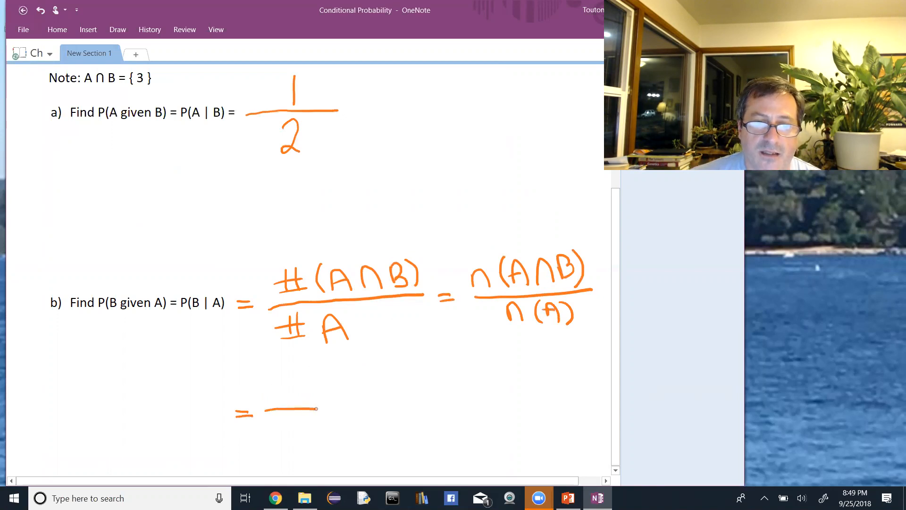
left_click_drag(301, 414, 292, 428)
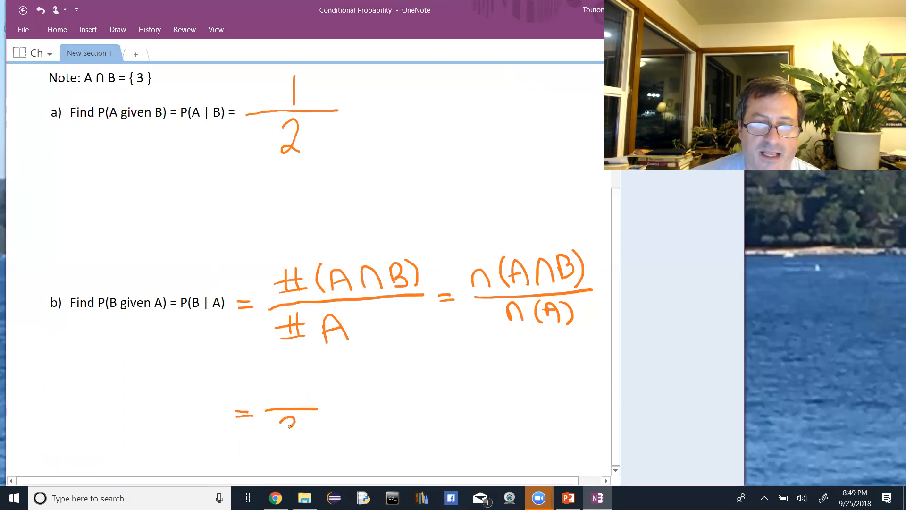